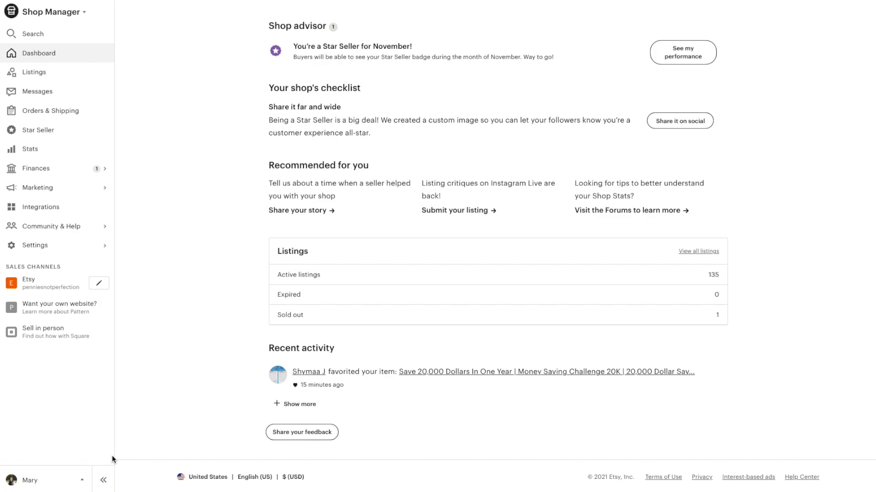
mouse_move(39, 91)
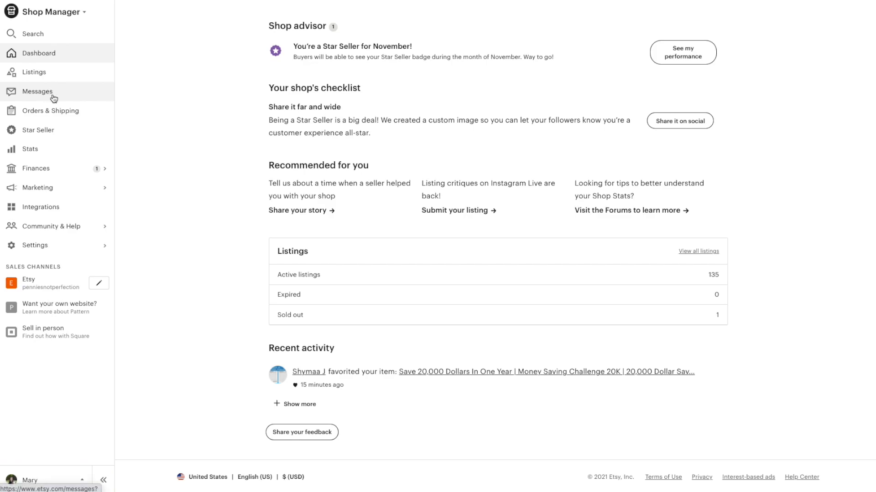
mouse_move(69, 94)
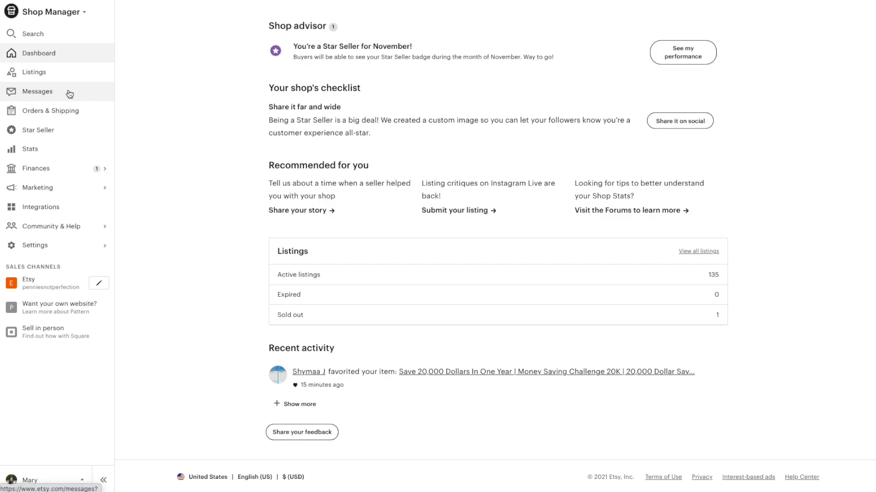
From the Messages inbox, bring up the Auto-reply settings dialog.
left_click(37, 92)
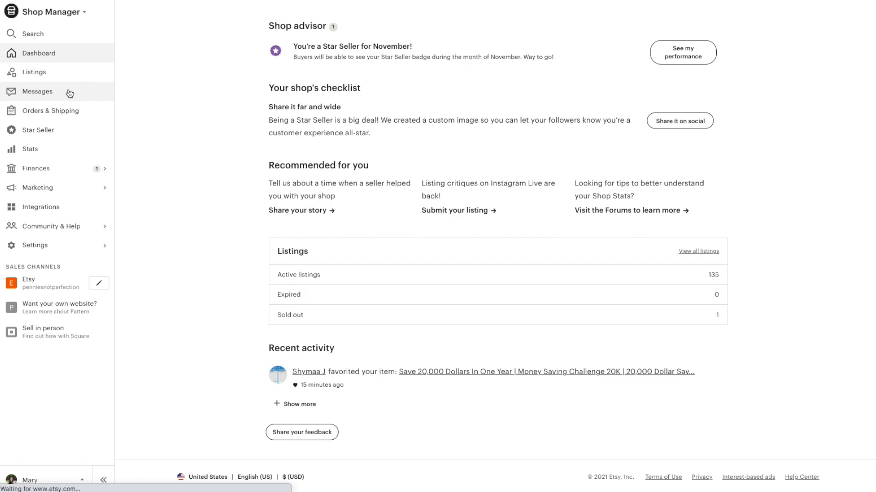
left_click(37, 92)
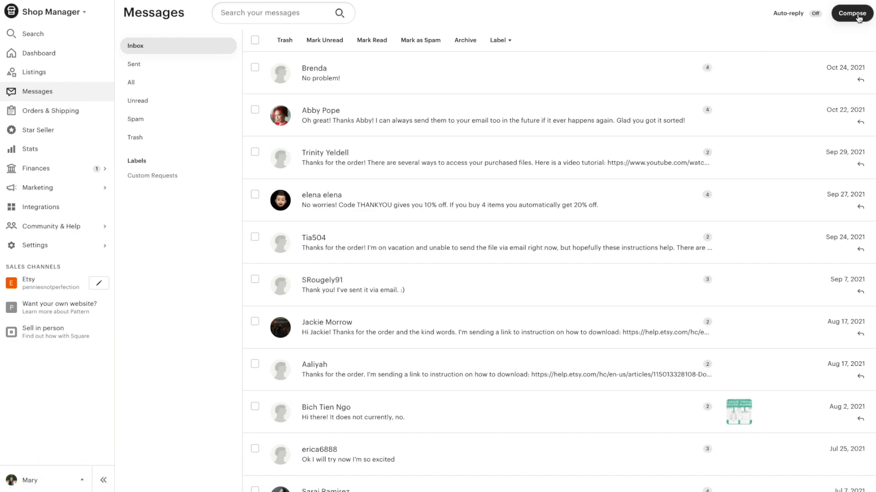
mouse_move(783, 17)
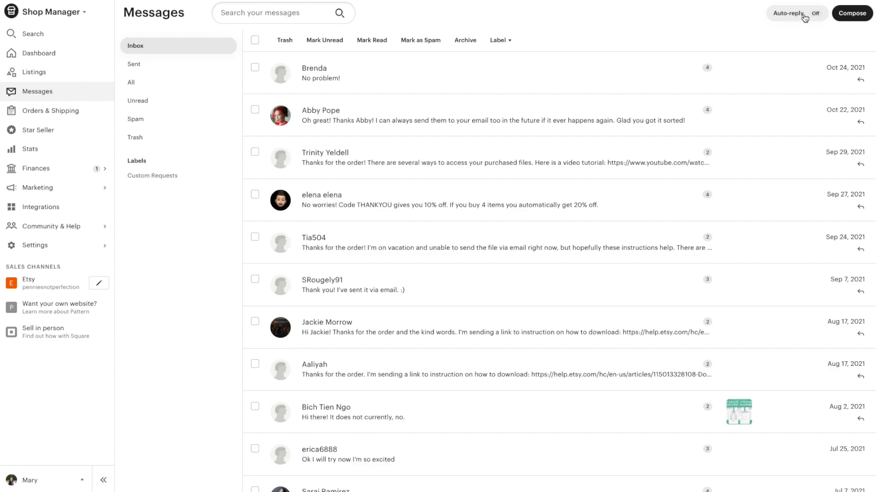
left_click(797, 13)
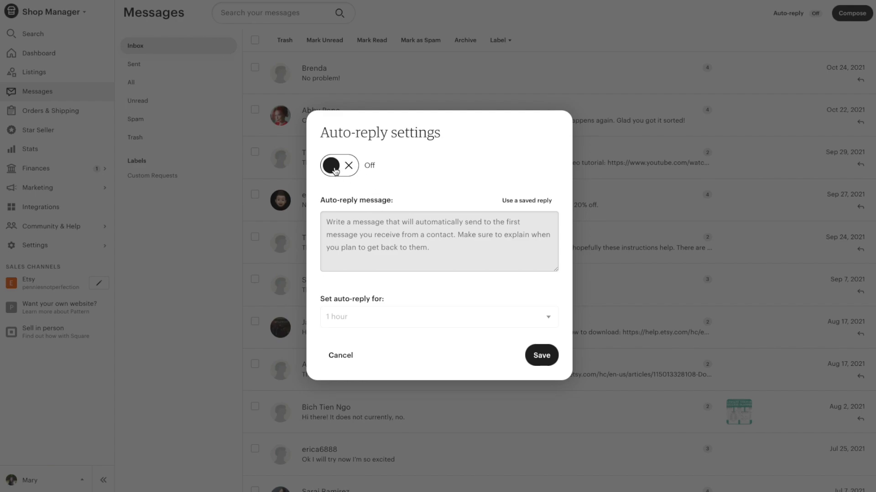
Switch auto-reply on and write a message thanking buyers and promising contact as soon as possible.
left_click(340, 165)
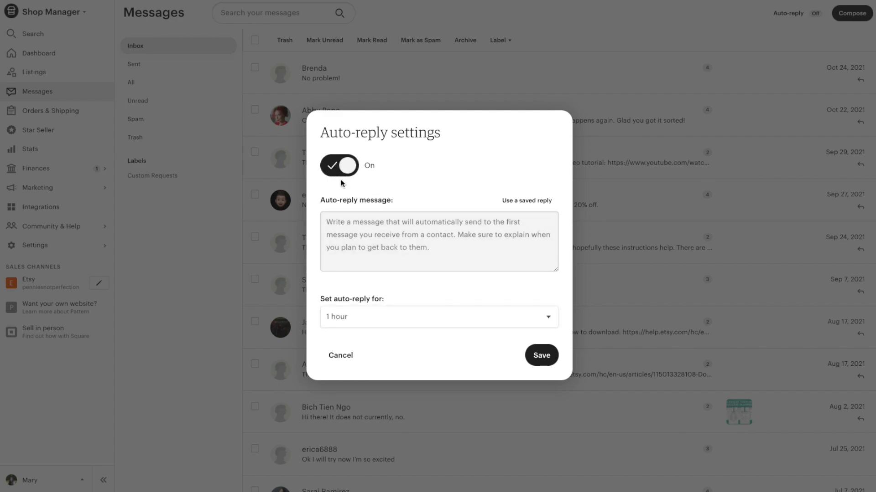
type("Thank you for")
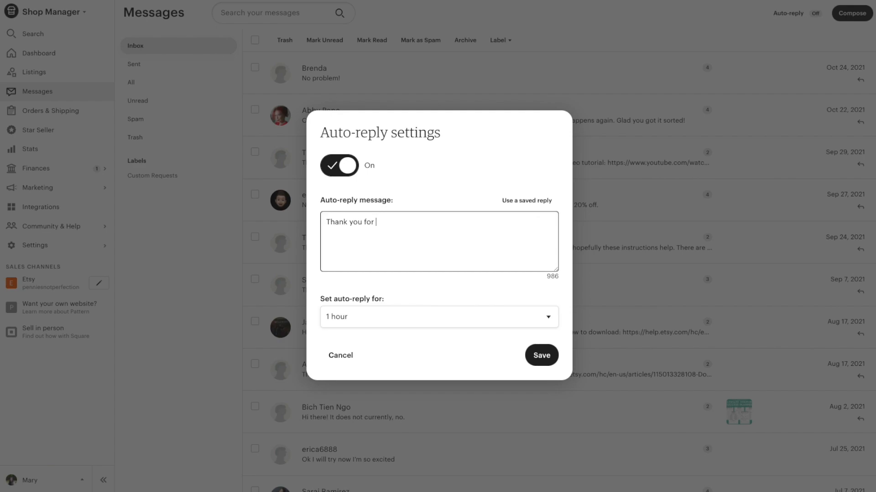
type("the")
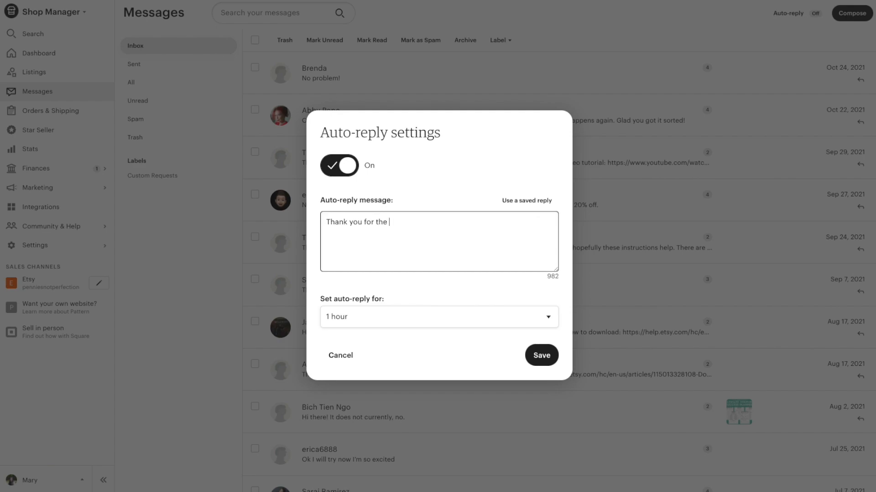
type("message!")
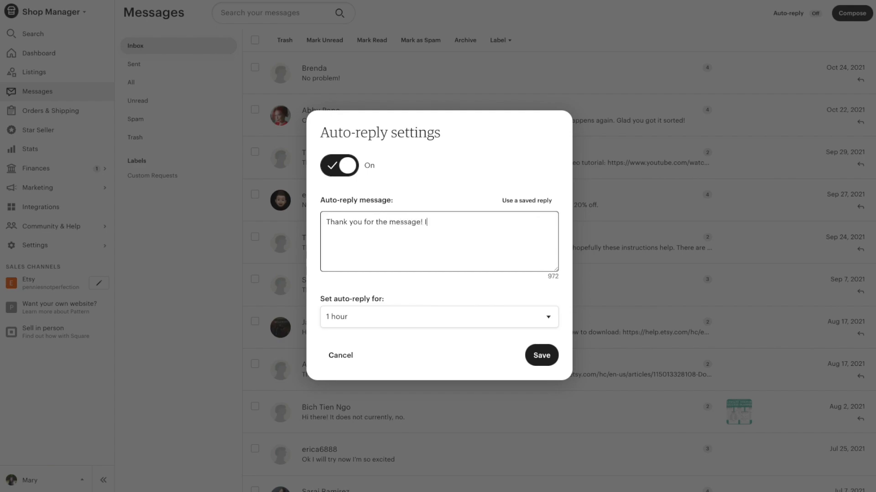
type("I'll be conte")
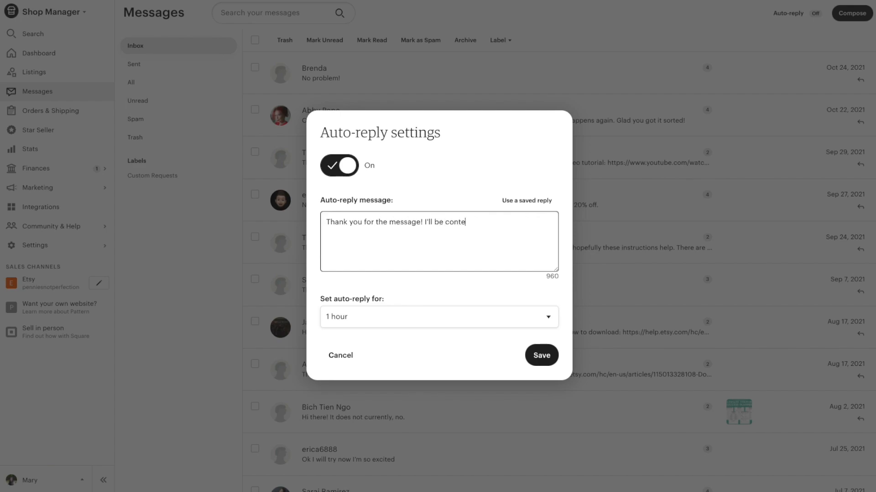
type("cting you a")
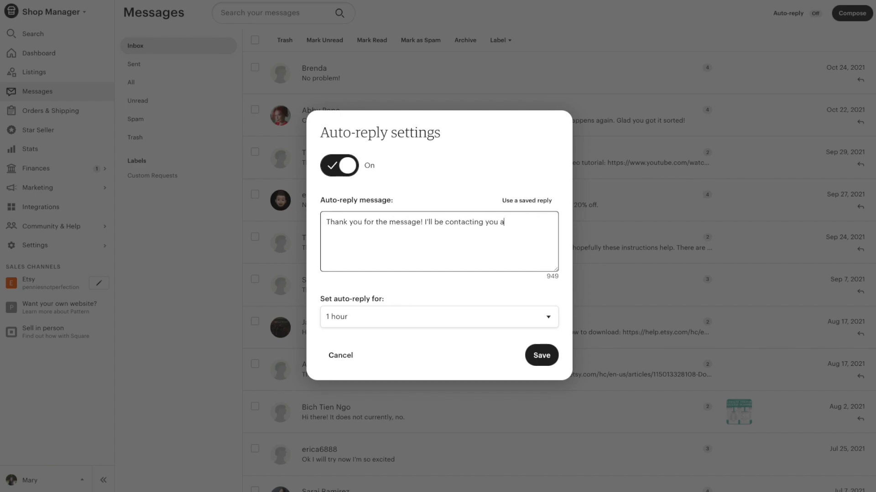
type("bout this as soon as po")
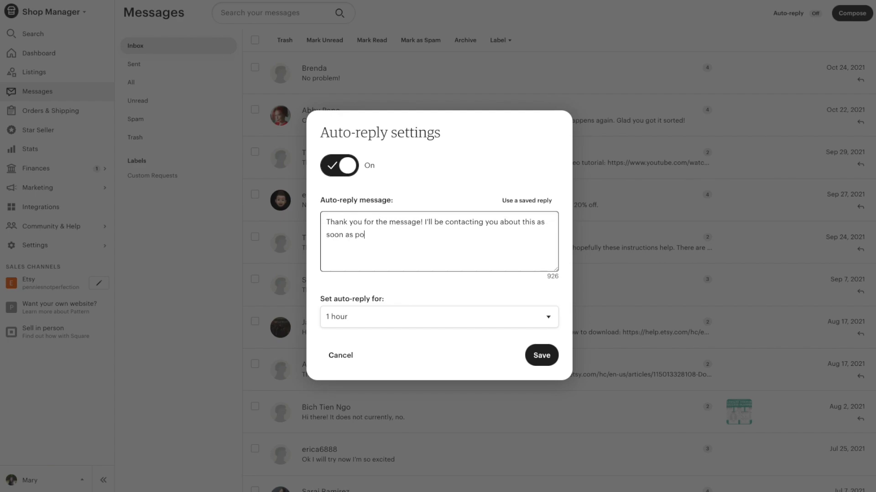
type("ssible.")
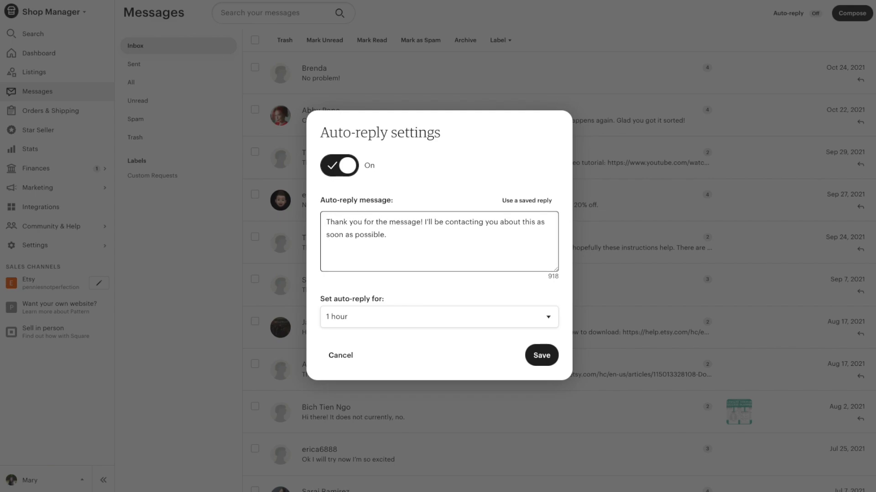
Keep the auto-reply duration at 1 hour and save the settings.
left_click(439, 316)
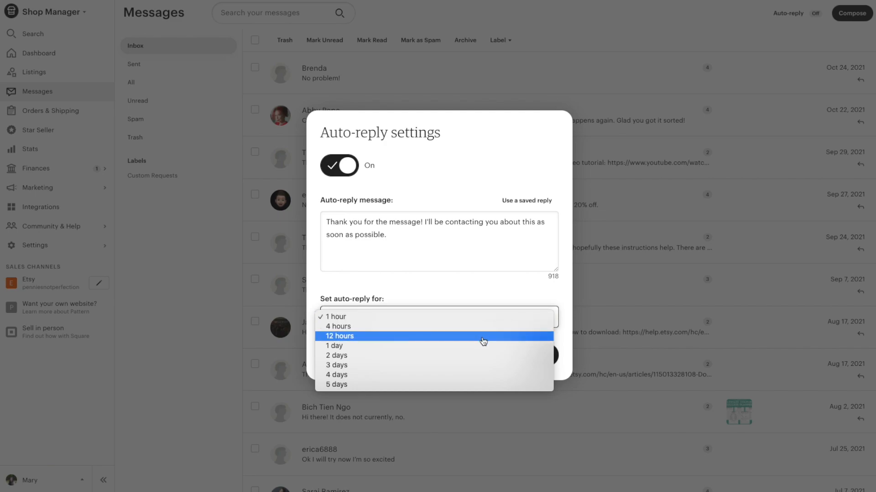
mouse_move(478, 385)
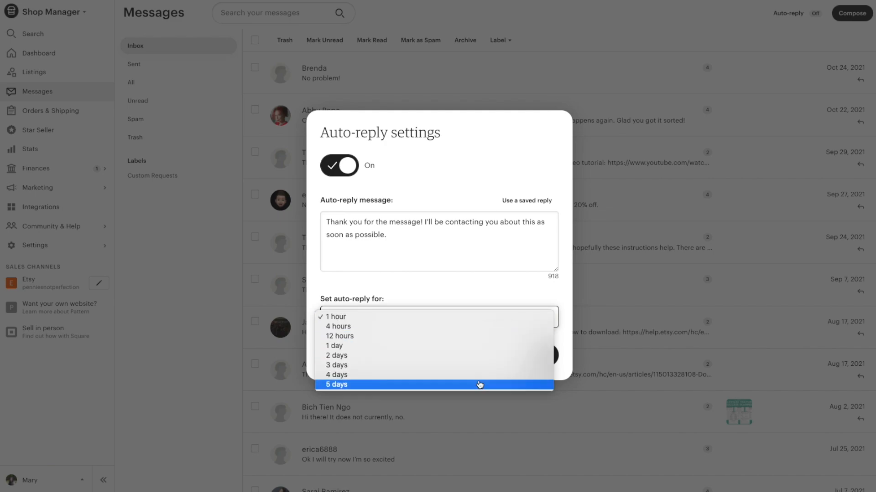
mouse_move(474, 356)
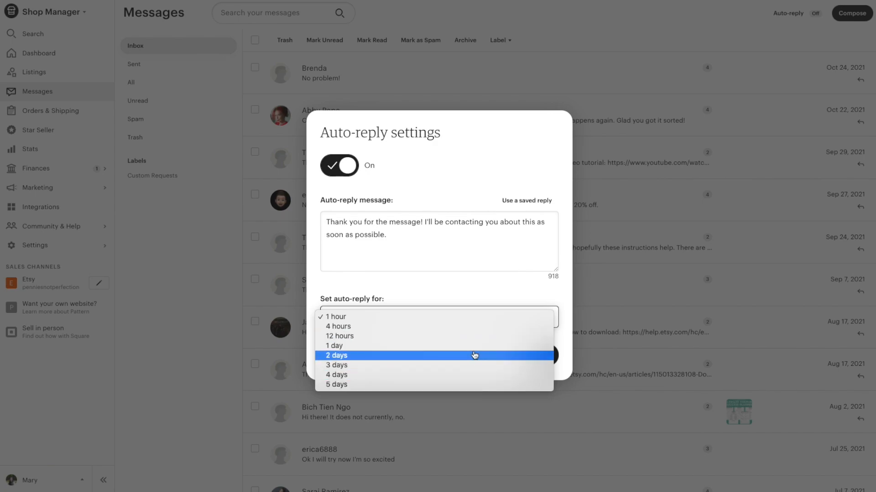
mouse_move(458, 337)
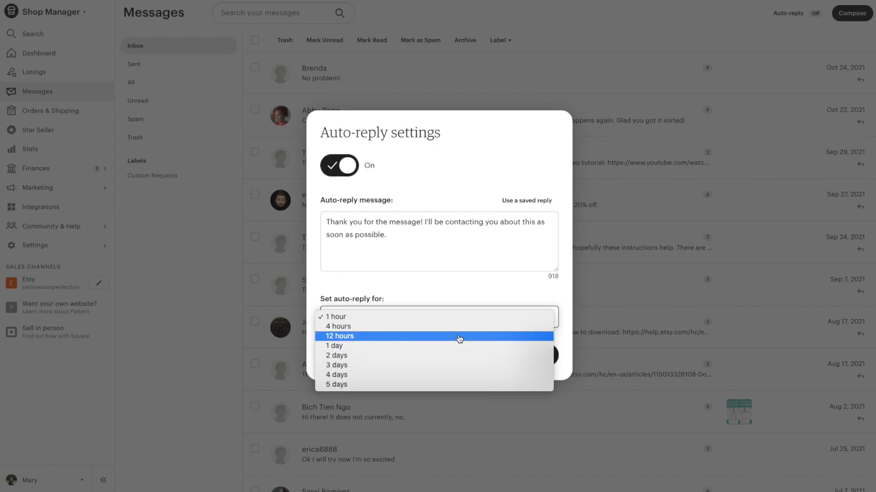
mouse_move(457, 346)
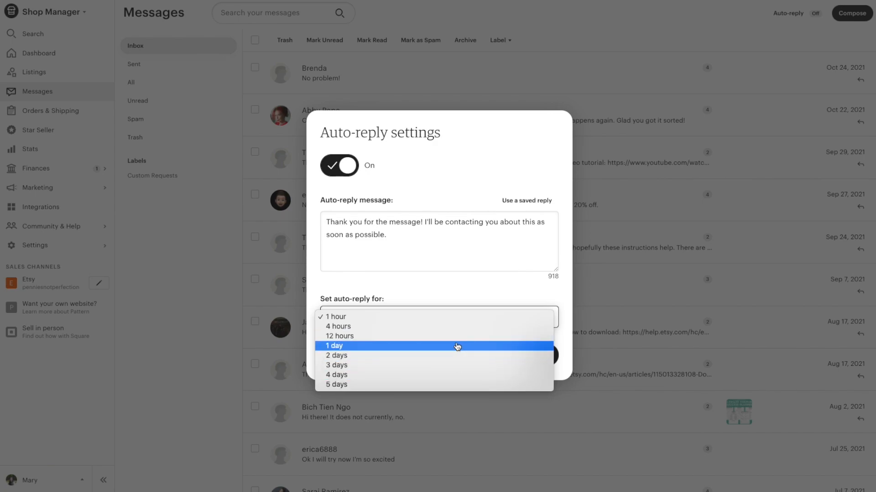
mouse_move(459, 330)
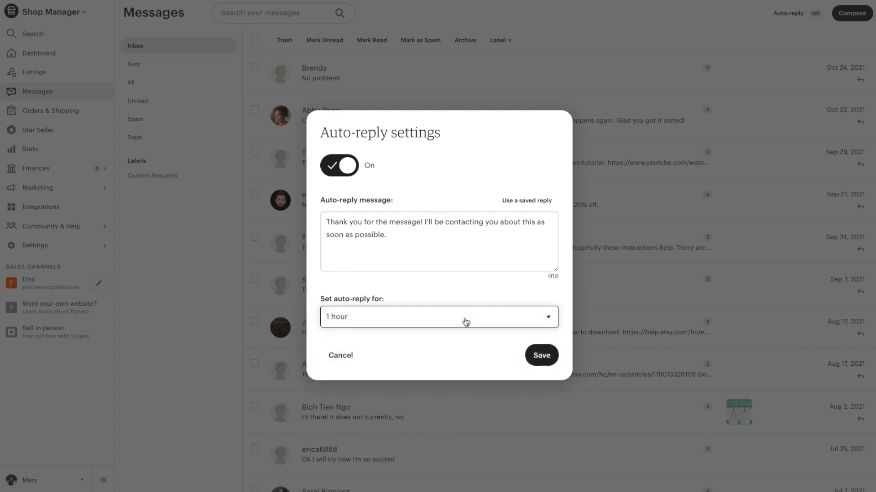
mouse_move(512, 339)
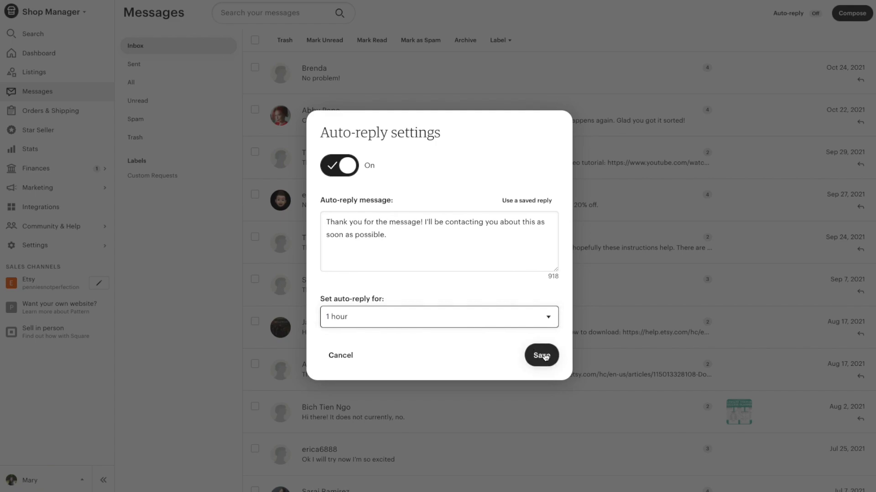
left_click(540, 355)
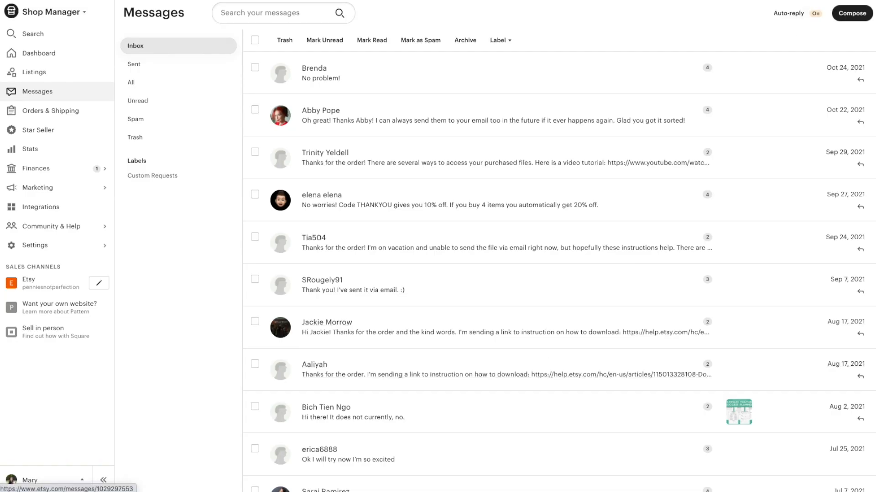
Start a new message draft and move between its recipient and subject fields.
left_click(851, 13)
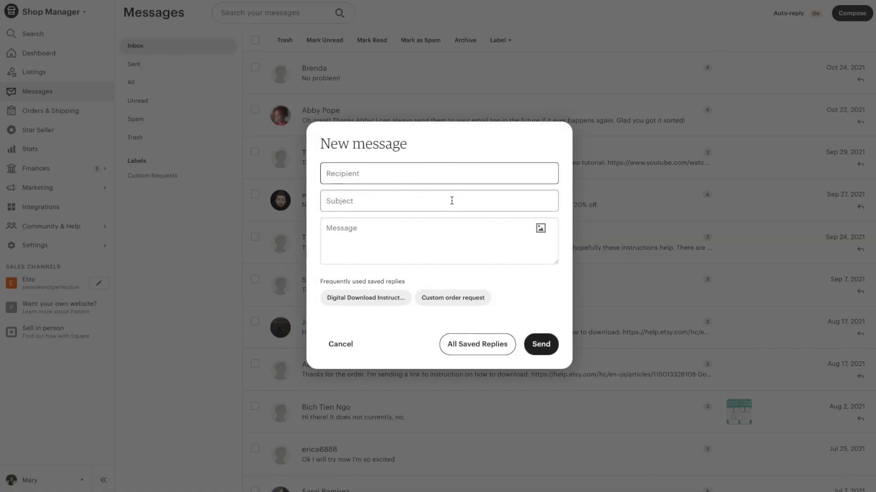
left_click(439, 201)
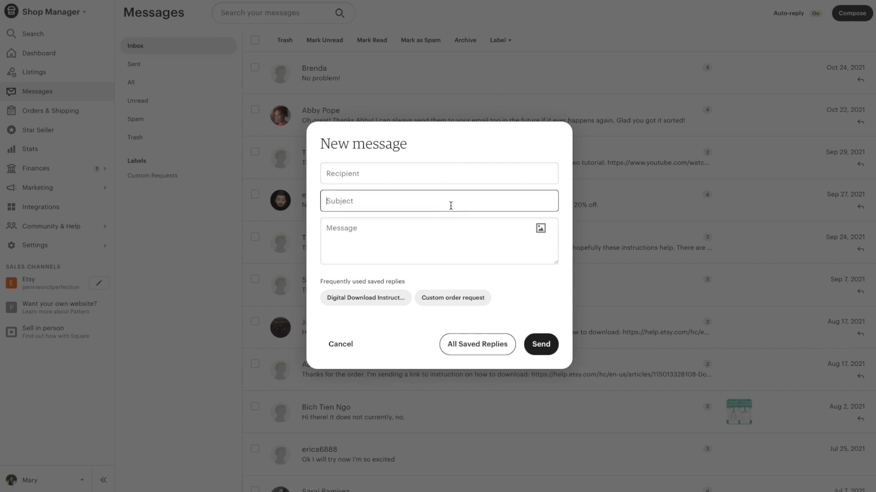
left_click(439, 173)
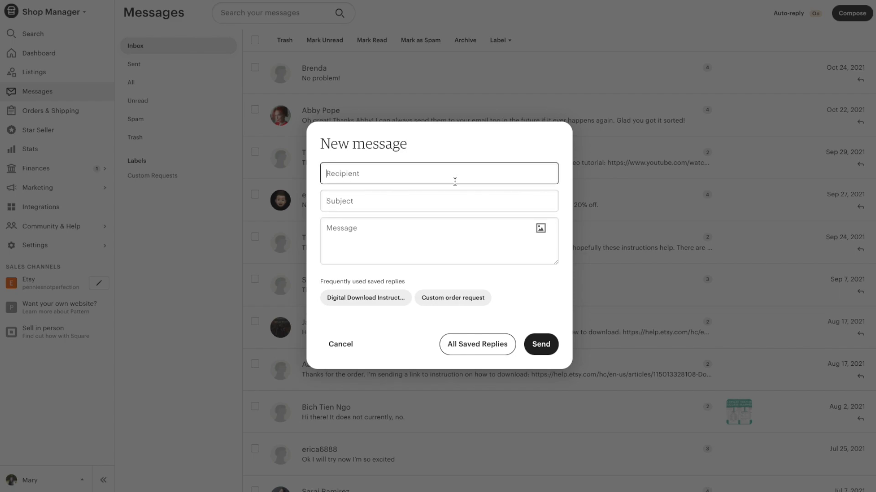
left_click(438, 201)
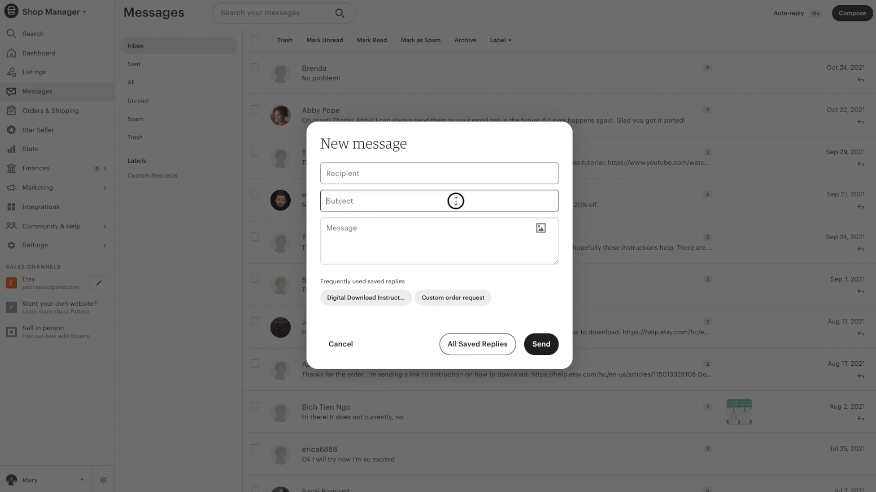
left_click(439, 201)
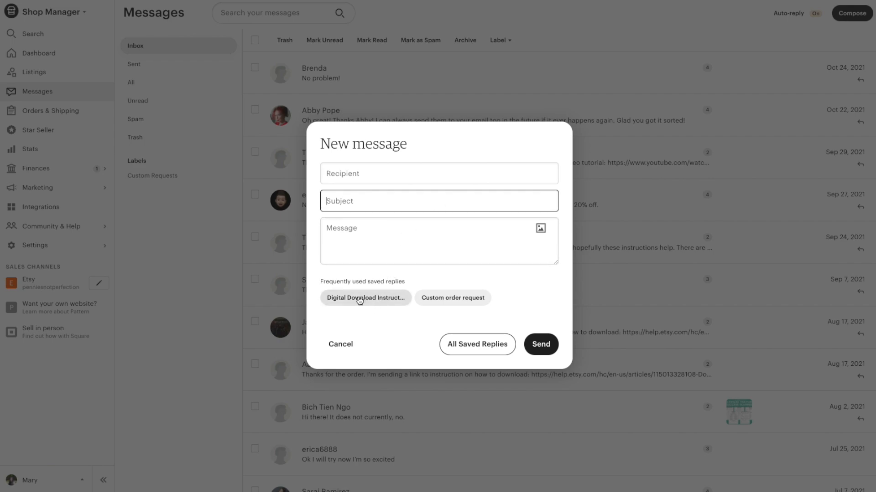
Try the Digital Download and Custom order request replies, then go to All Saved Replies.
left_click(365, 298)
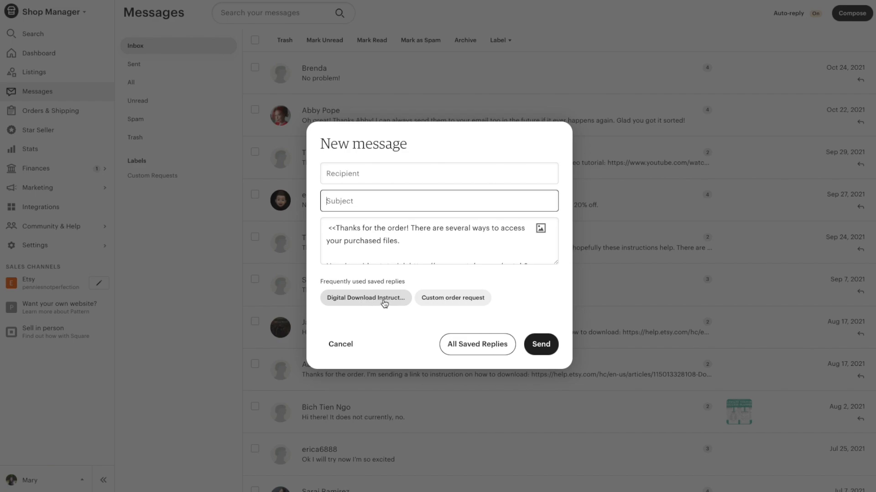
left_click(453, 297)
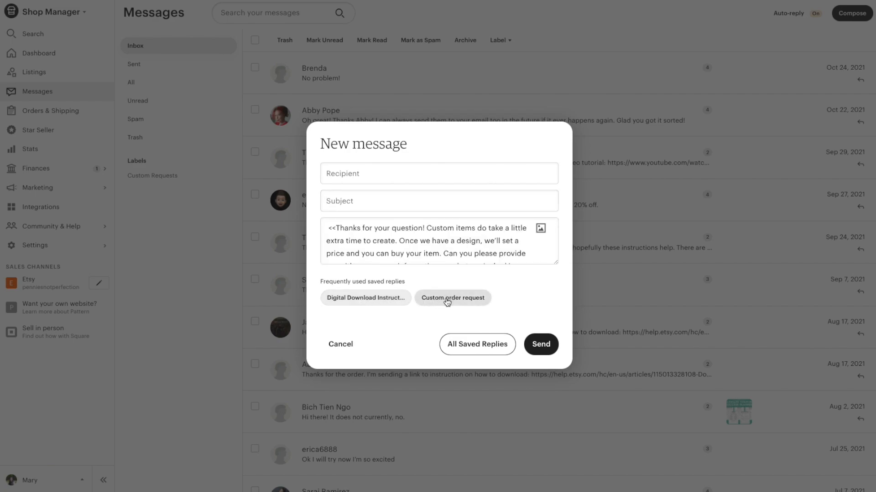
left_click(477, 345)
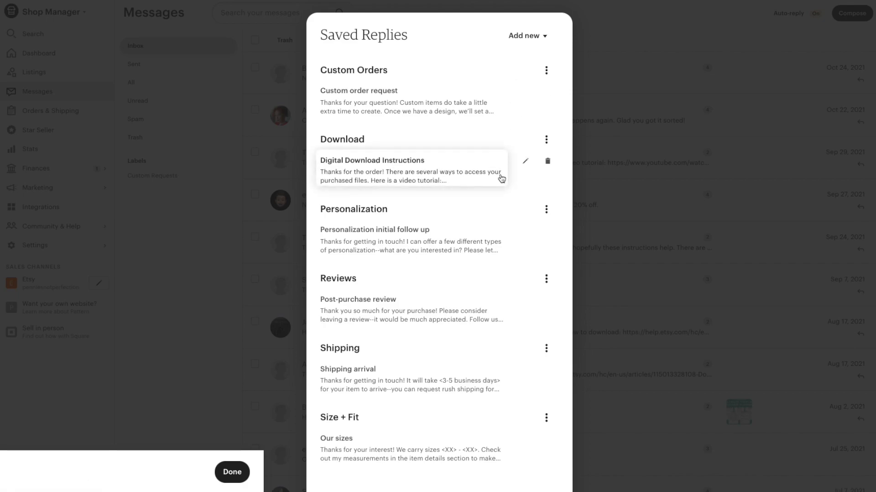
mouse_move(493, 245)
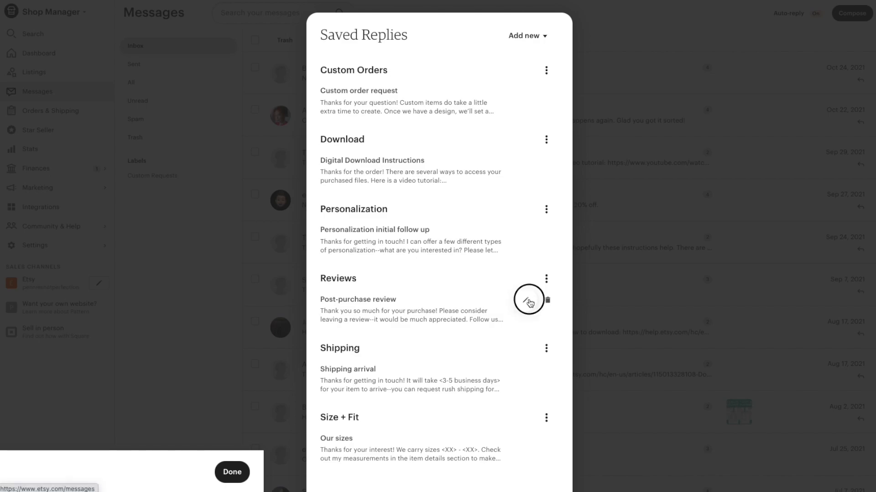
Open the Post-purchase review saved reply in its edit form.
left_click(527, 300)
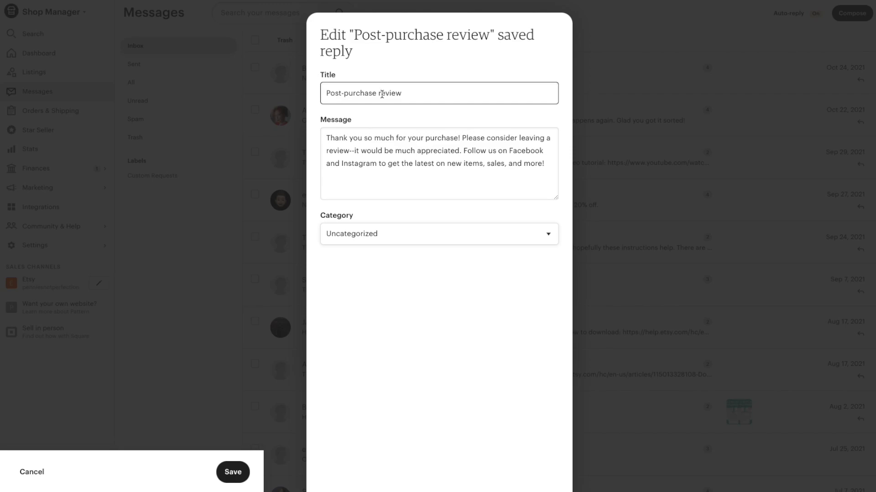
Retitle the reply Post-purchase Review, file it under Reviews, save it and start a new reply.
type("Review")
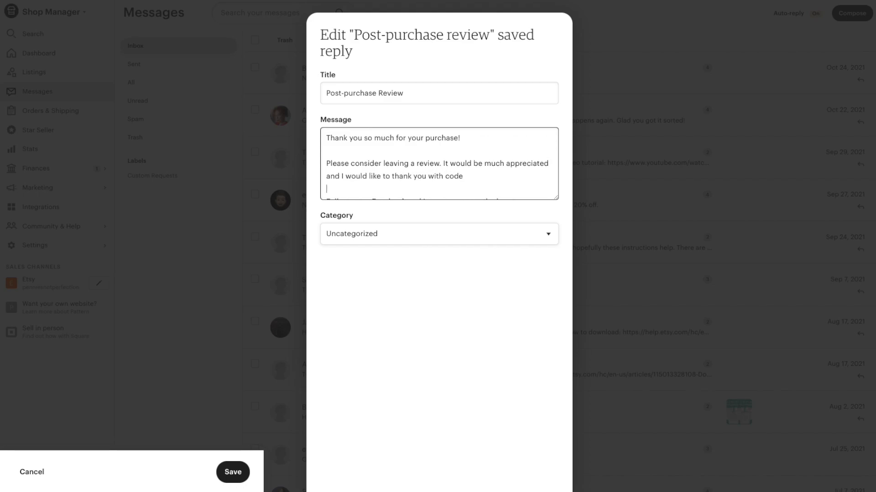
scroll("down", 3)
type(" THANKYOU for 10% off.")
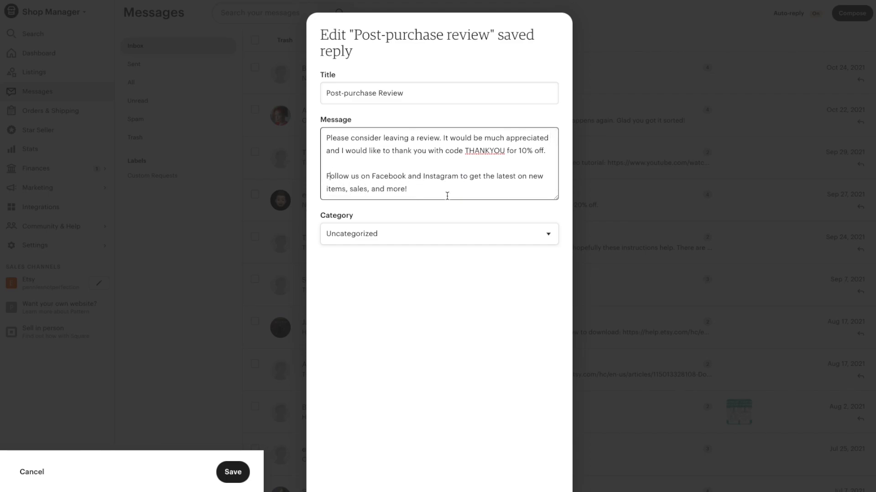
left_click(438, 233)
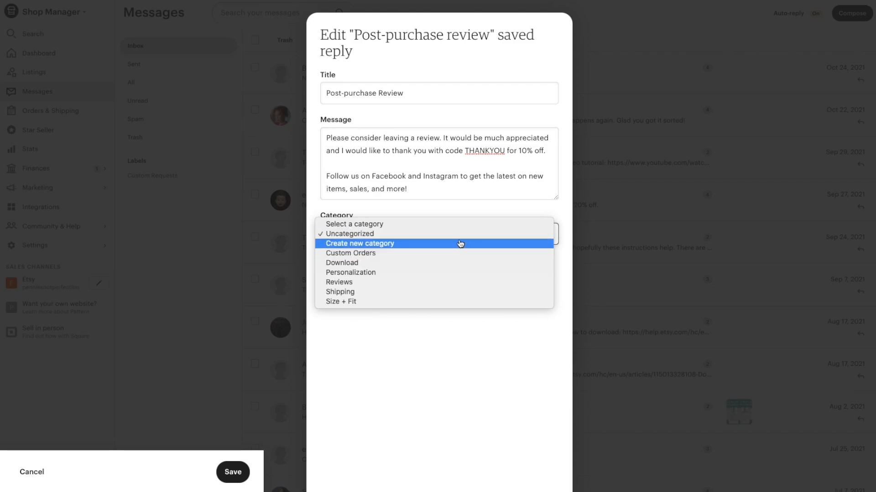
mouse_move(454, 286)
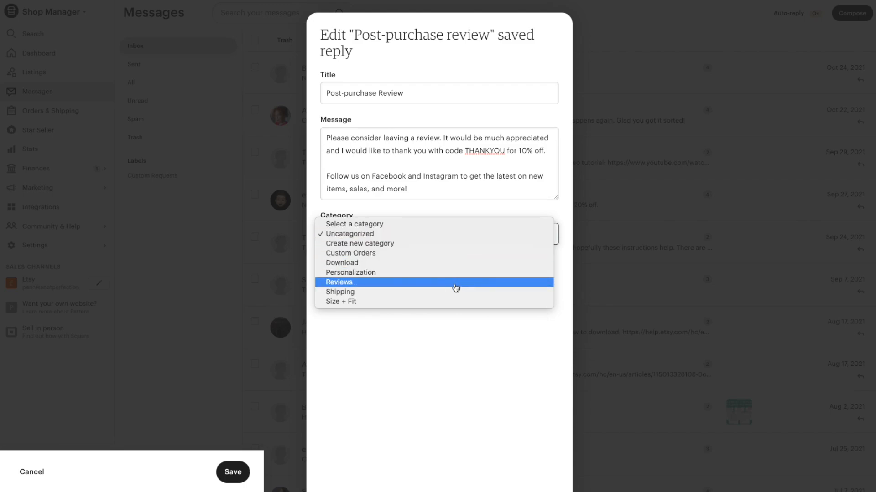
left_click(340, 282)
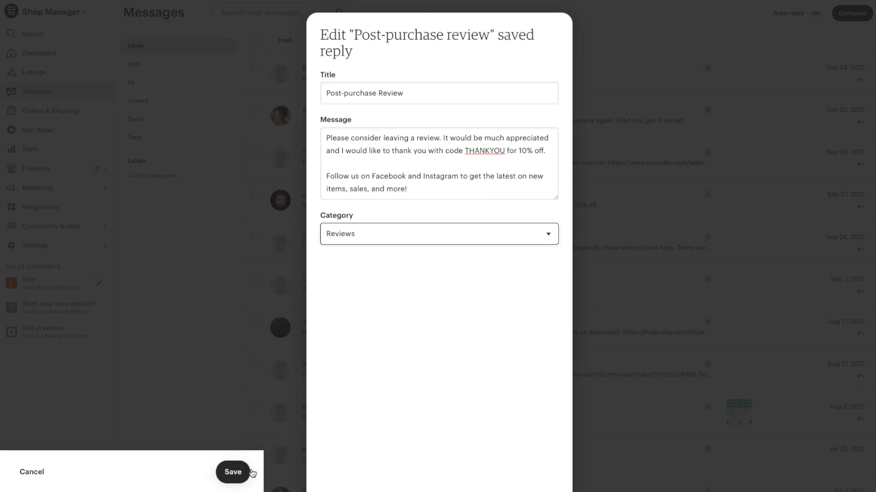
mouse_move(233, 476)
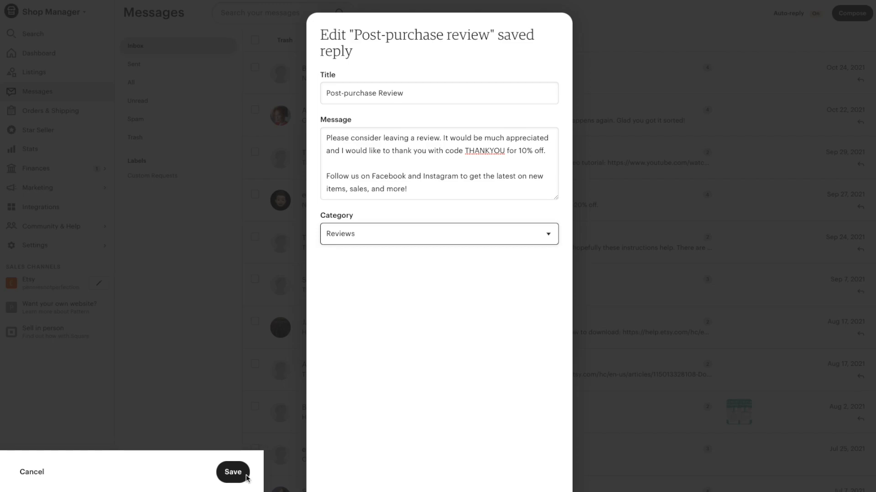
left_click(233, 471)
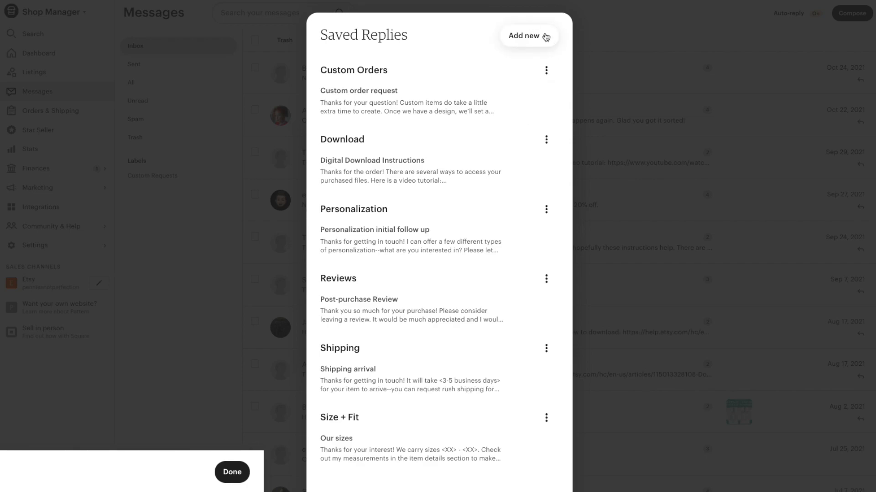
left_click(528, 35)
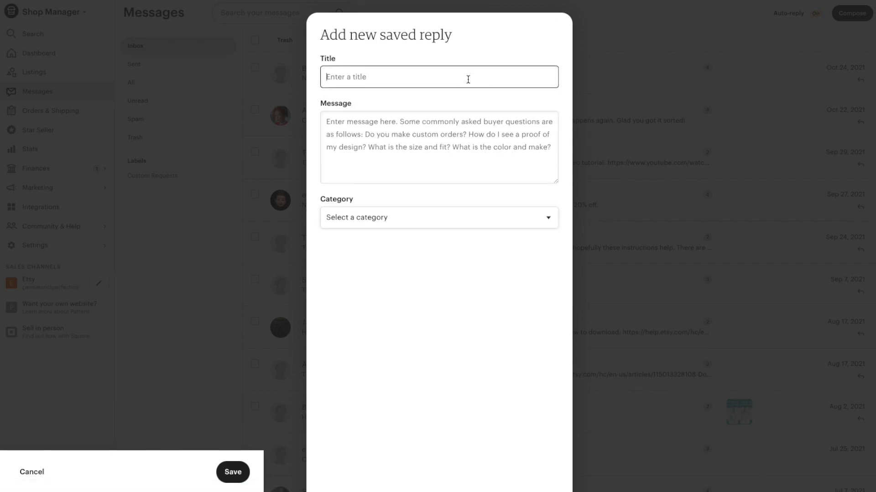
Write a Thank You Coupon reply offering code THANKYOU for 10% off, signed Mary.
type("Thank You Coupon")
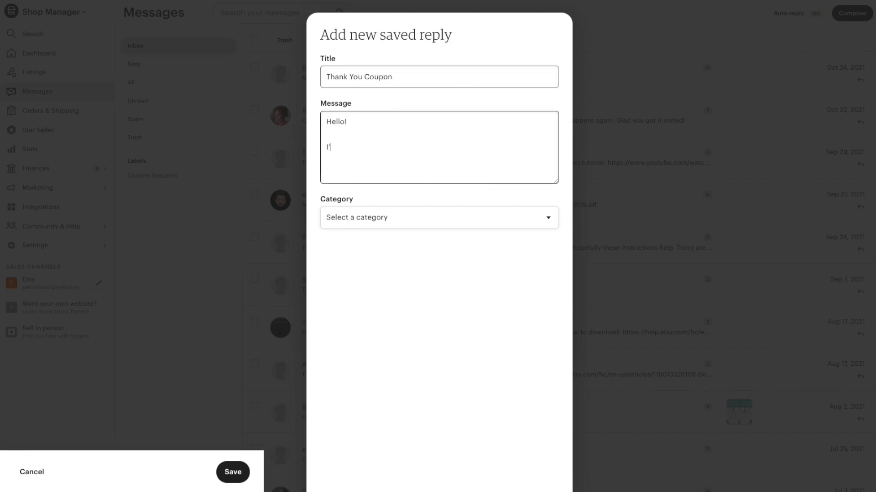
type("'d like to send you a special")
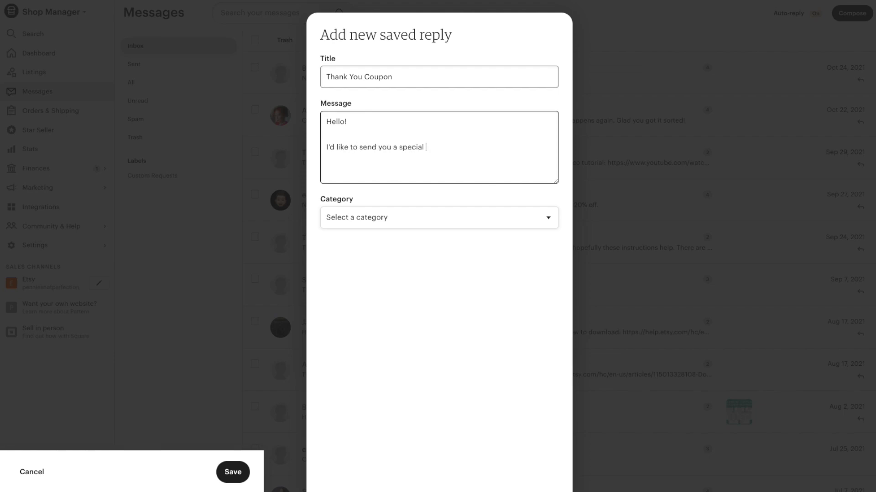
type("thank you by giving you a discount c")
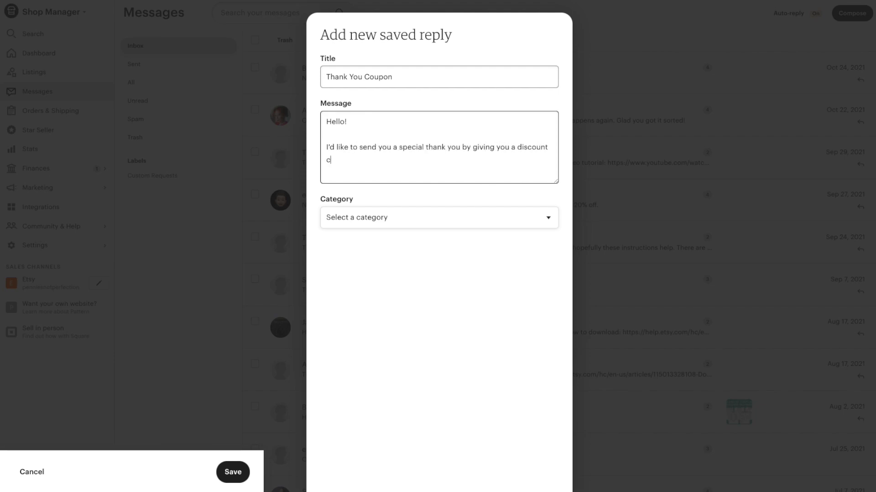
type("ode. You can use code THANK YO")
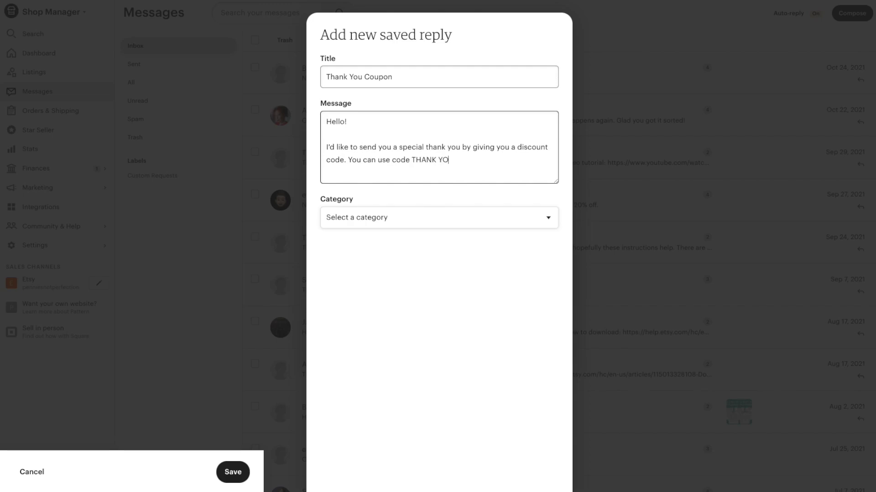
type("U for 10% off your next order.")
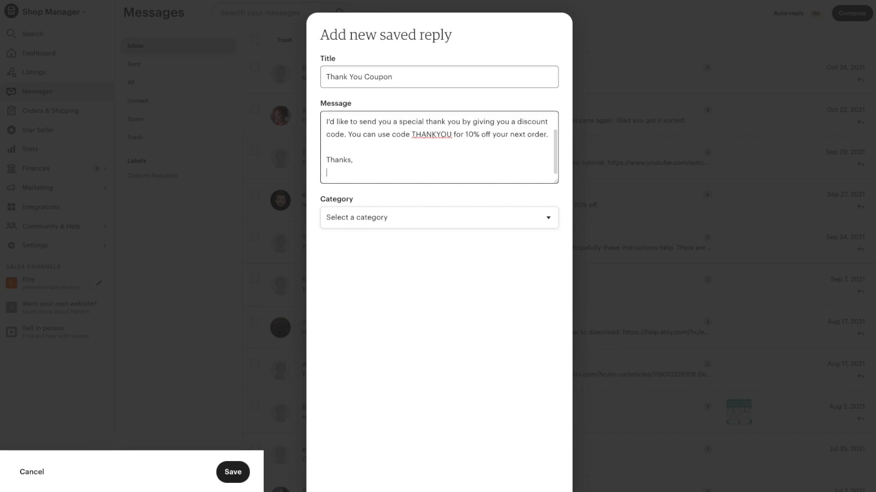
type("Mary")
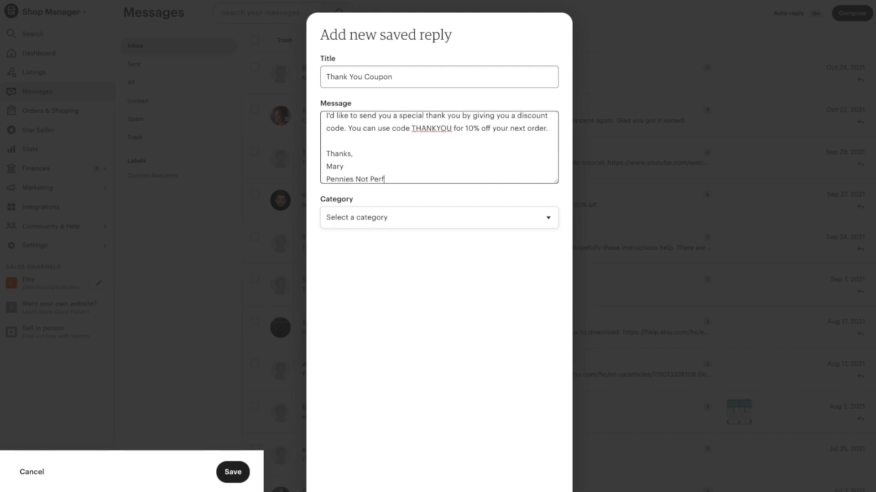
File the new reply under a new Thank Yous category and save it.
left_click(439, 217)
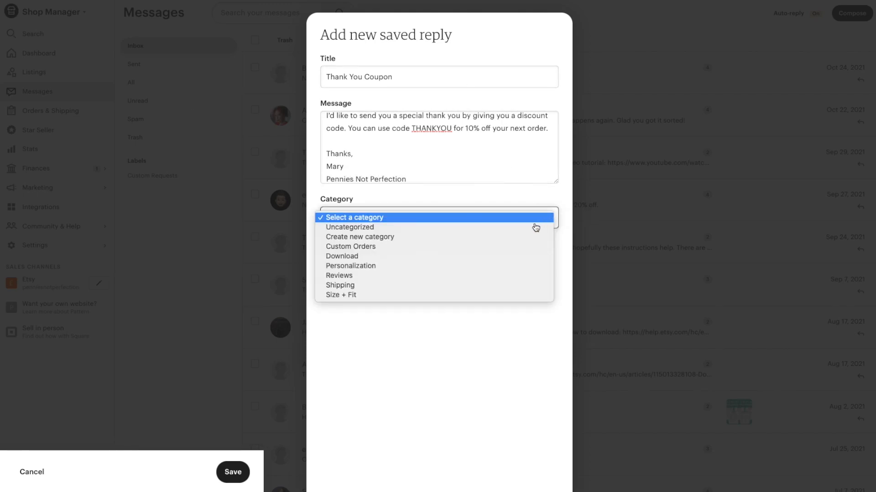
mouse_move(526, 292)
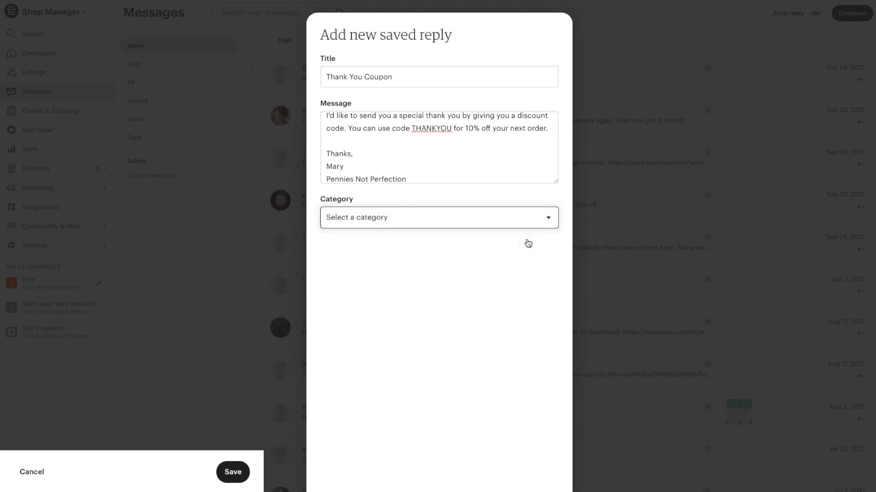
type("Thanks")
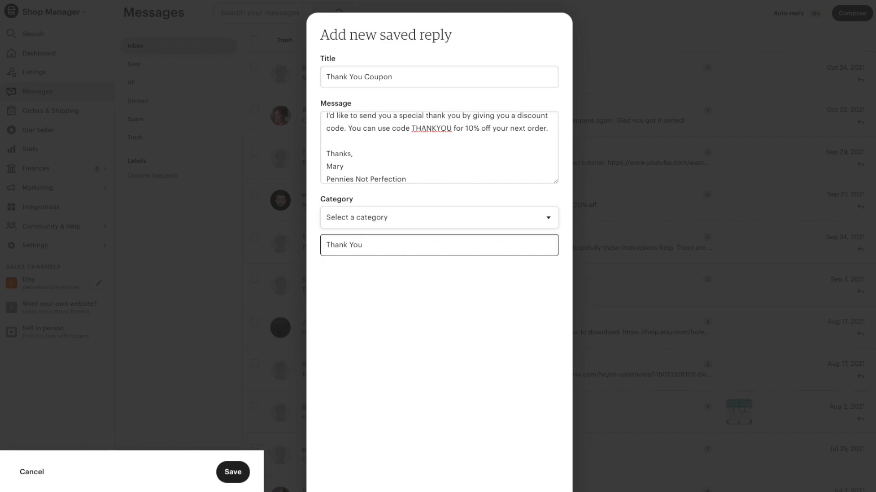
left_click(233, 471)
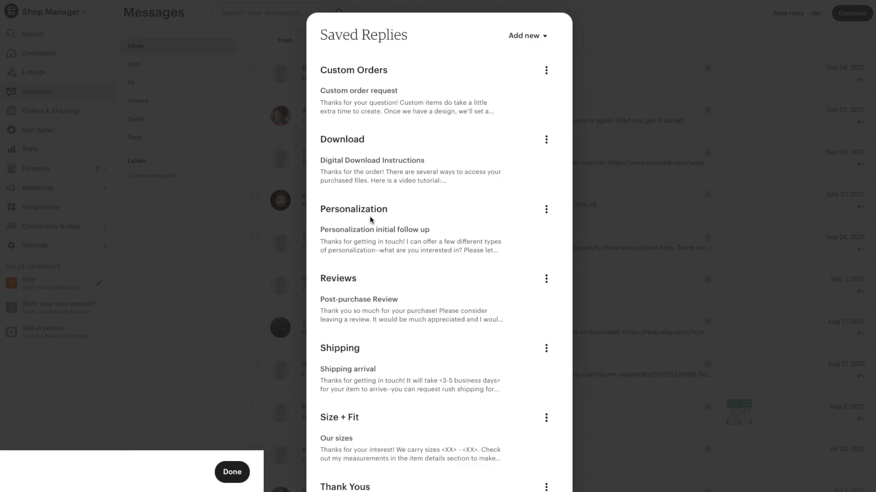
Review the Saved Replies list ending with Thank Yous and close it back to the inbox.
scroll("down", 3)
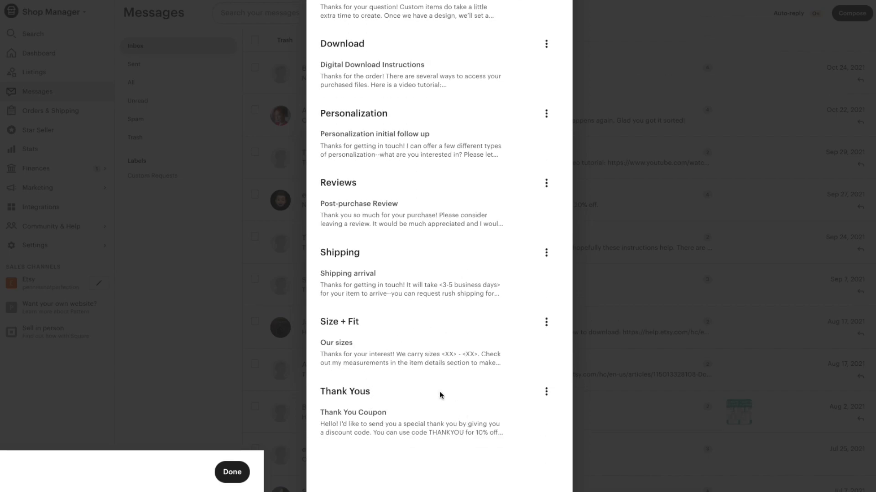
left_click(231, 471)
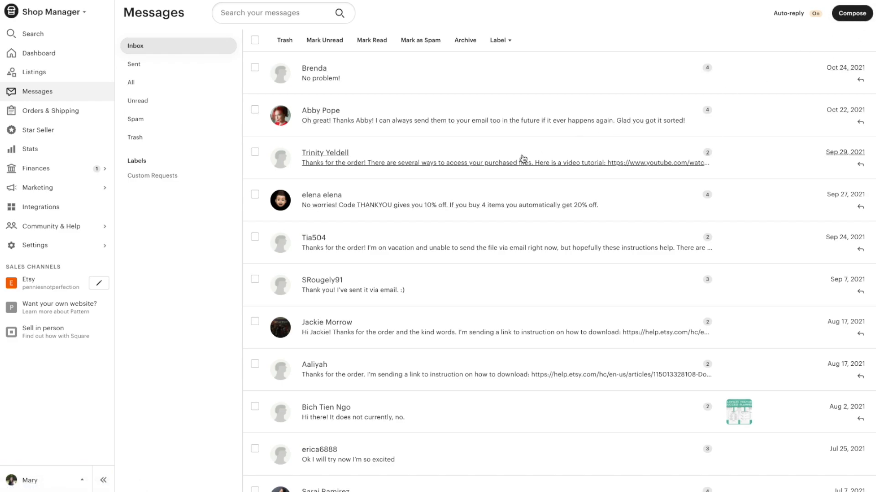
mouse_move(466, 170)
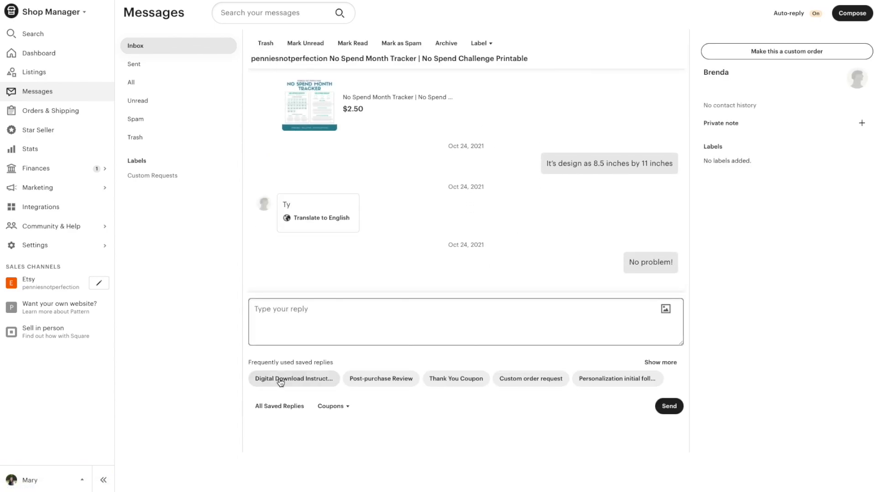
Insert the Thank You Coupon reply with code THANKYOU for 10% off into the conversation's reply box.
left_click(456, 379)
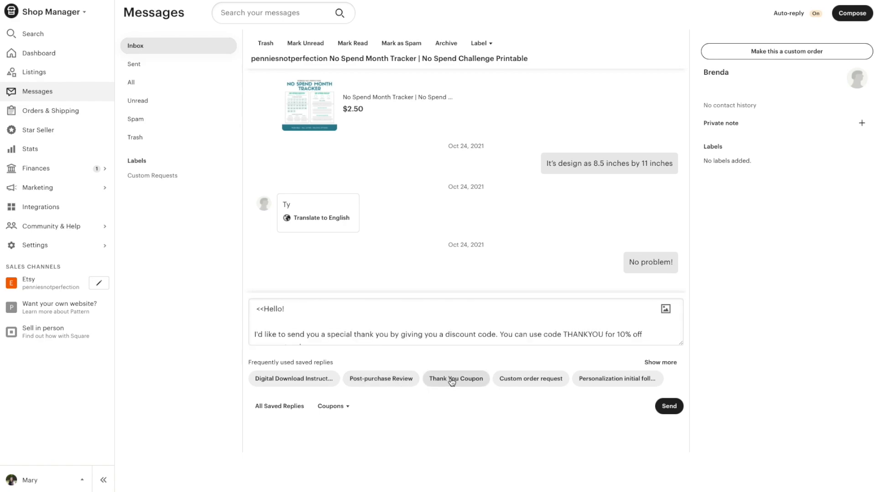
mouse_move(452, 384)
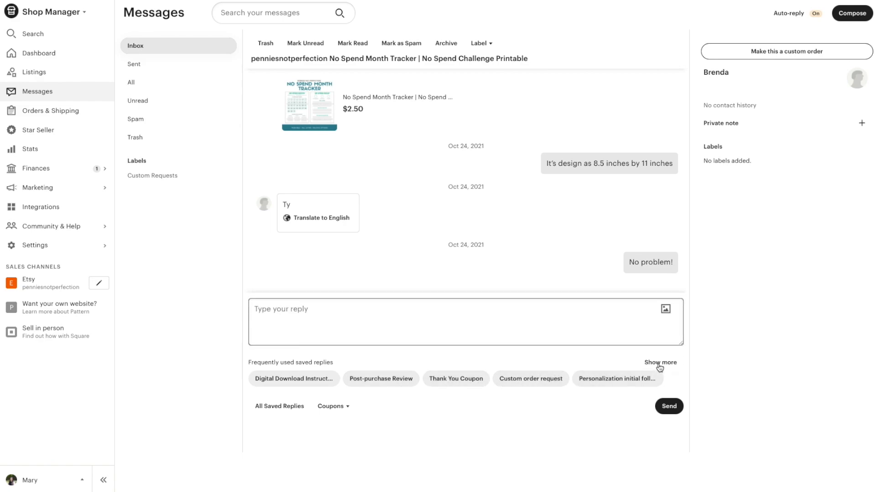
left_click(660, 362)
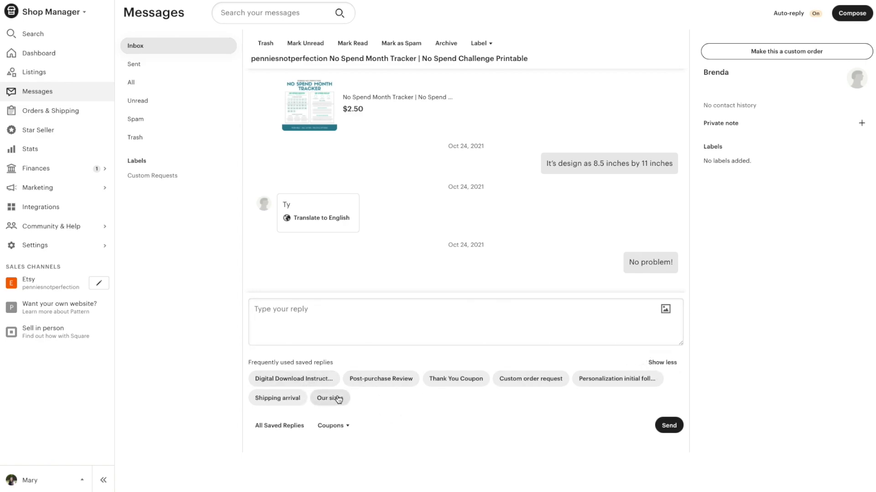
left_click(456, 378)
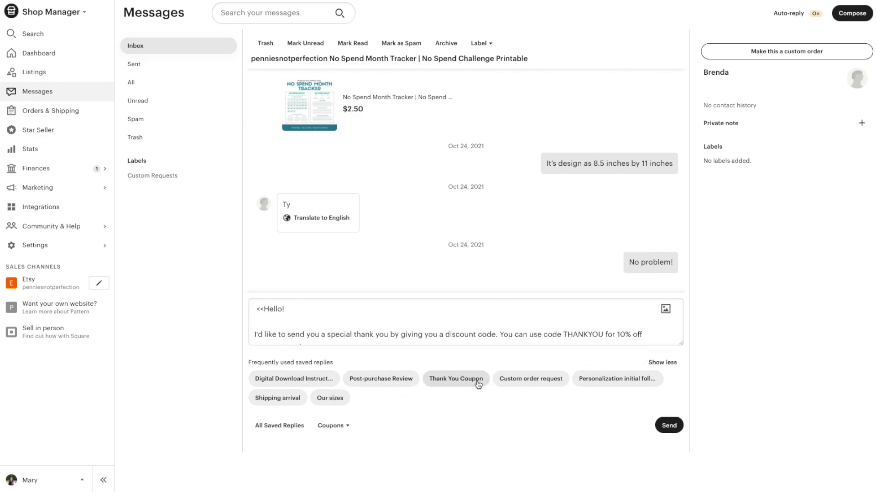
left_click(455, 379)
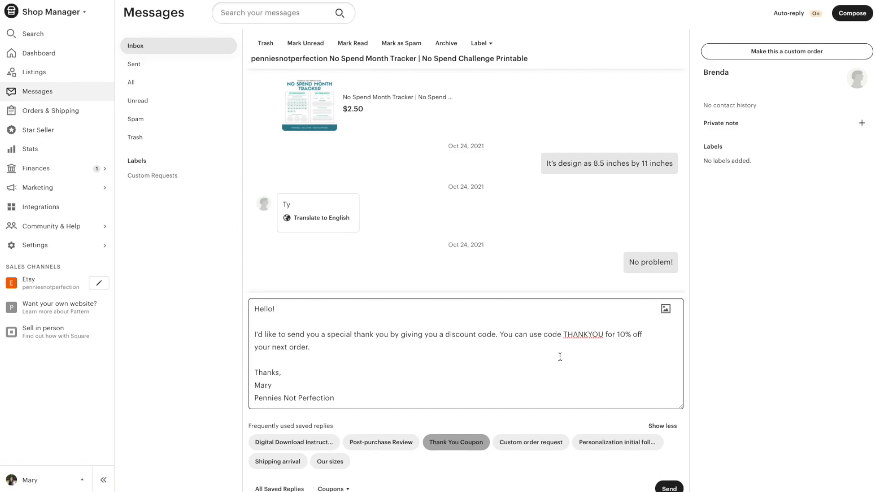
scroll("down", 3)
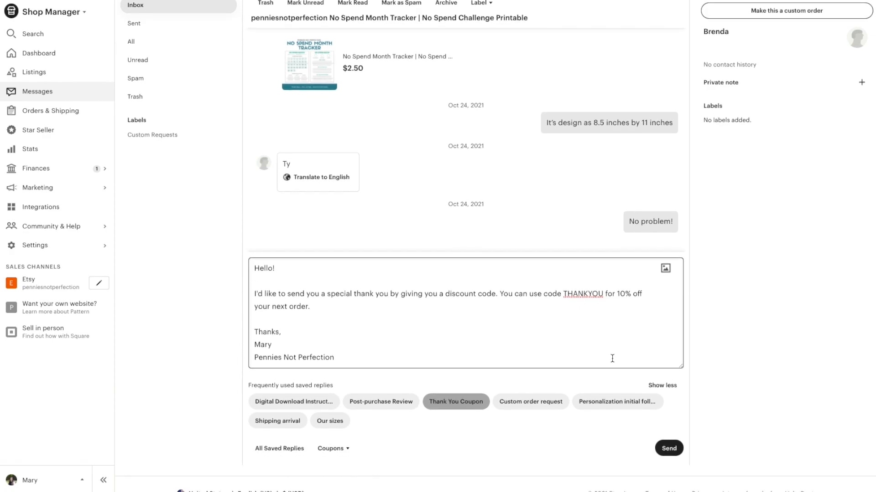
scroll("down", 3)
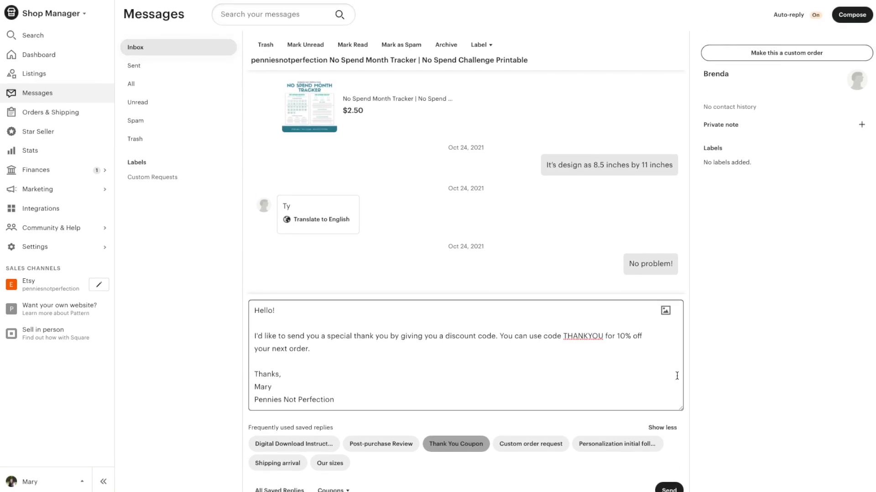
scroll("down", 3)
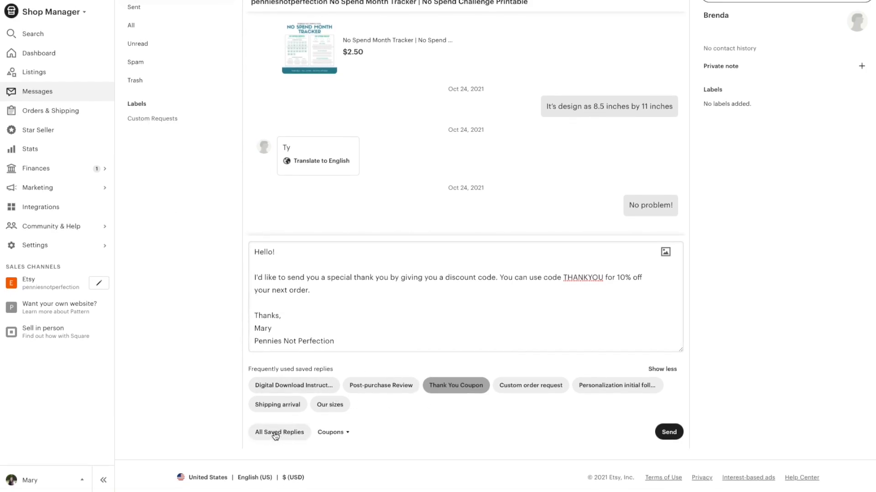
Browse the full Saved Replies list from the conversation.
left_click(279, 433)
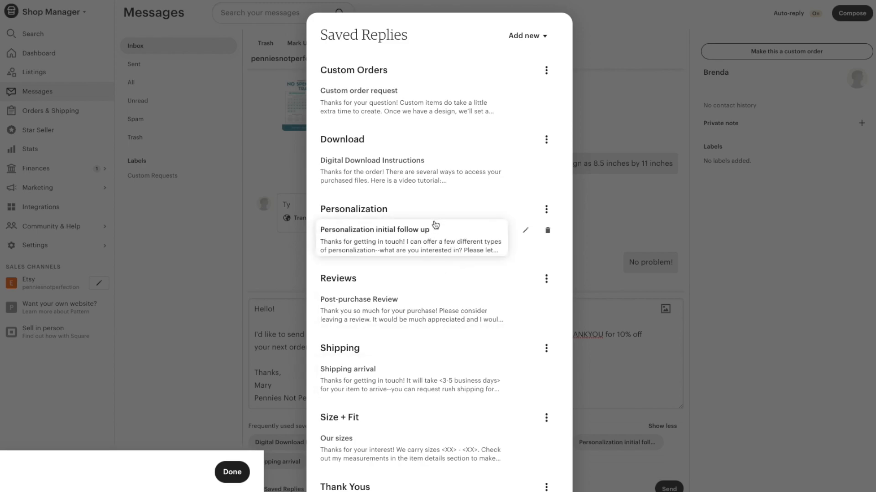
mouse_move(384, 98)
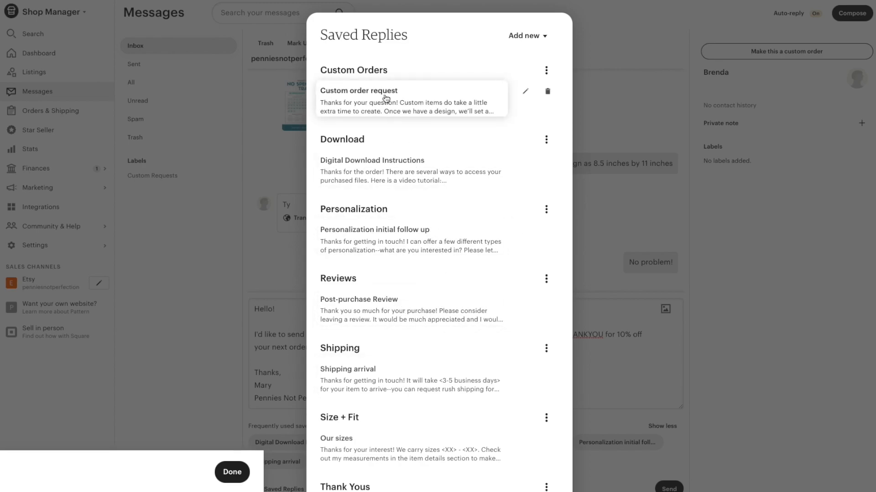
mouse_move(411, 240)
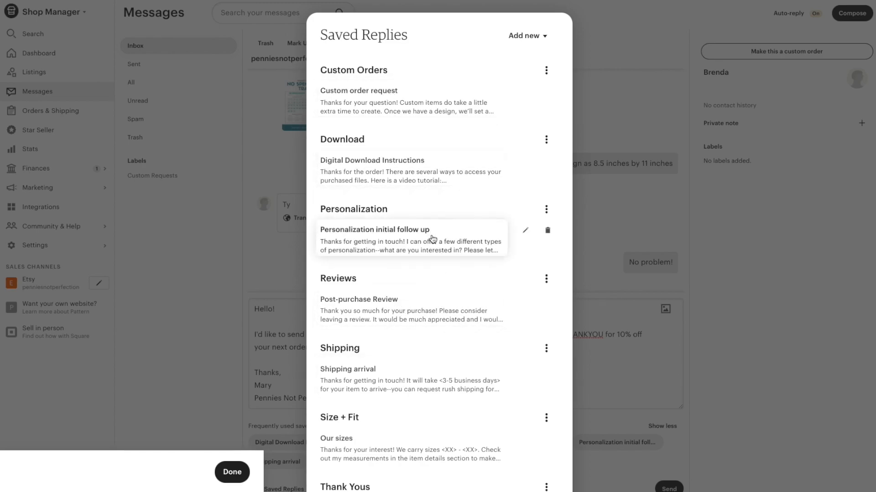
scroll("down", 3)
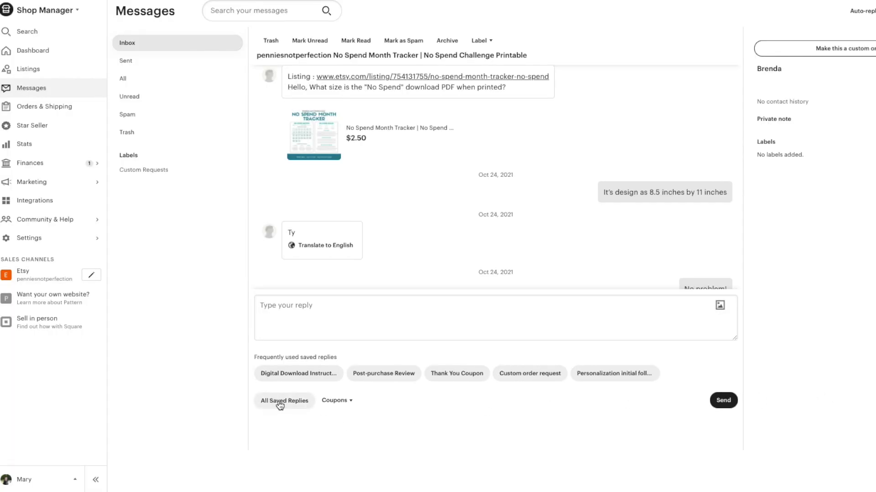
mouse_move(271, 407)
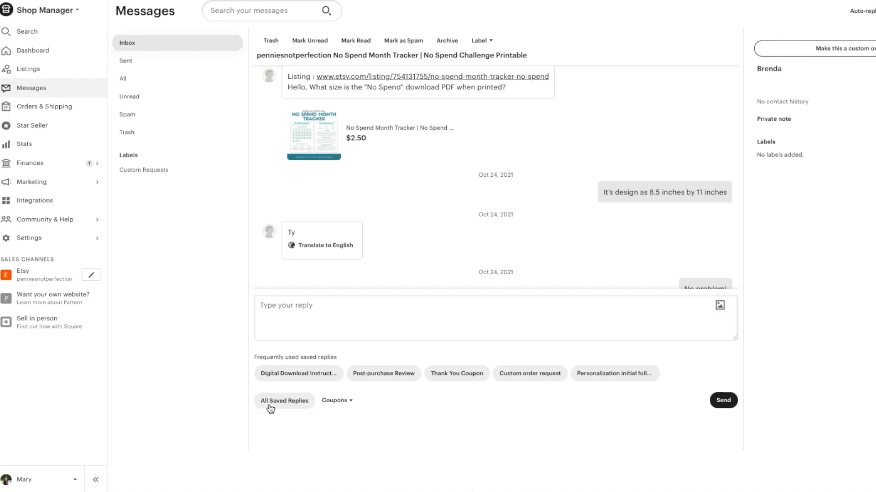
Insert the Digital Download Instructions saved reply into the conversation, then clear it.
left_click(284, 401)
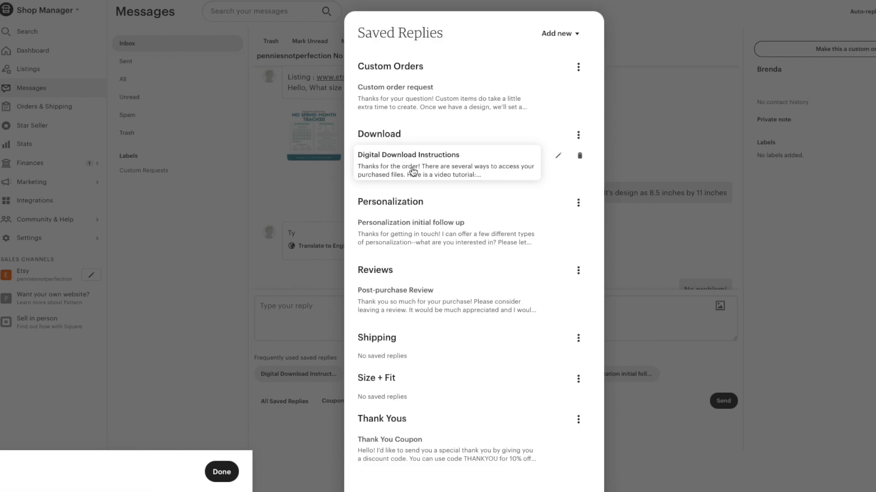
left_click(408, 155)
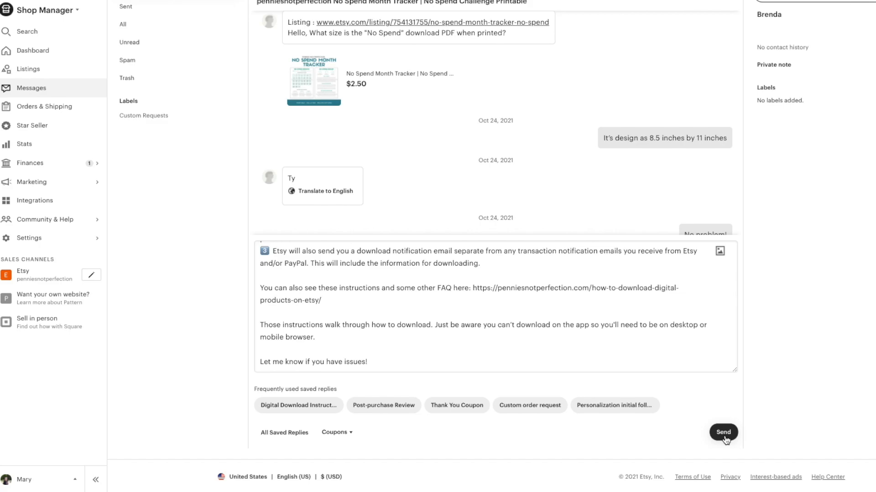
mouse_move(312, 429)
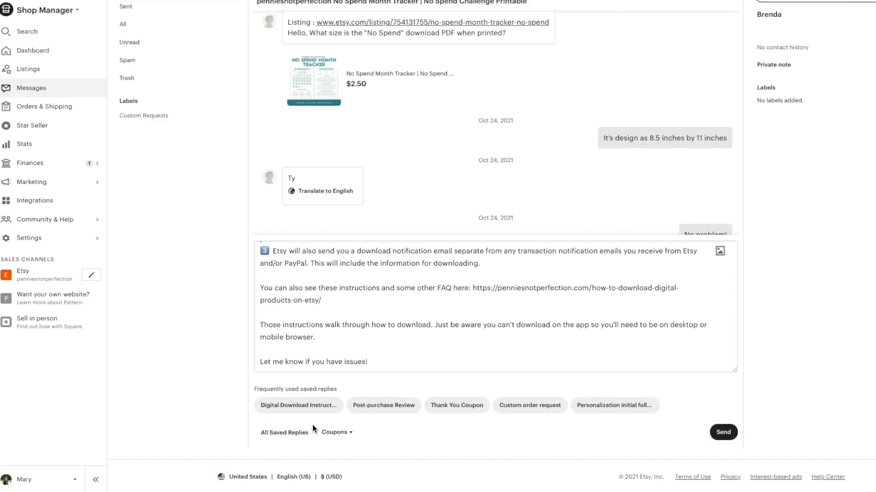
left_click(298, 405)
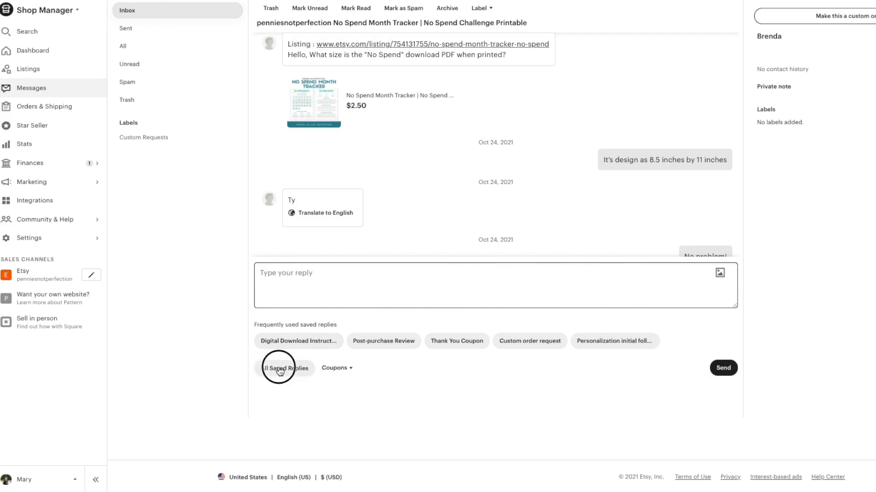
left_click(284, 368)
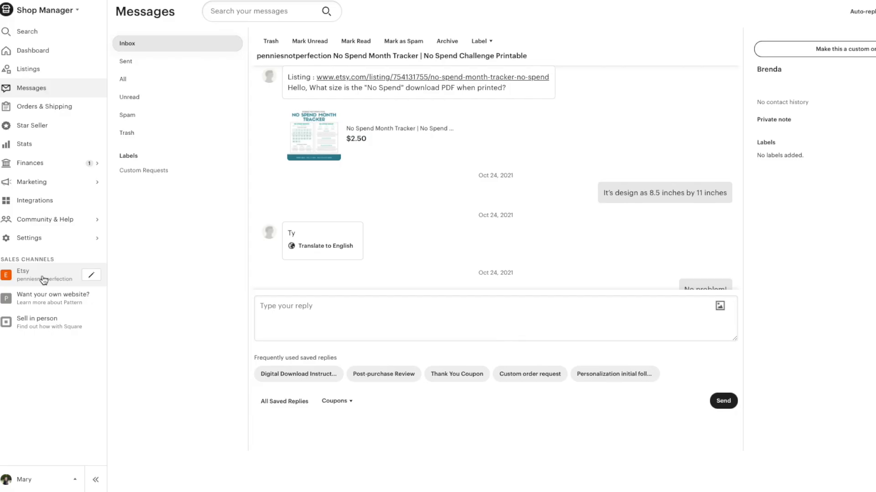
Switch from Shop Manager to the shop's public Etsy storefront via the sales channel link.
left_click(44, 275)
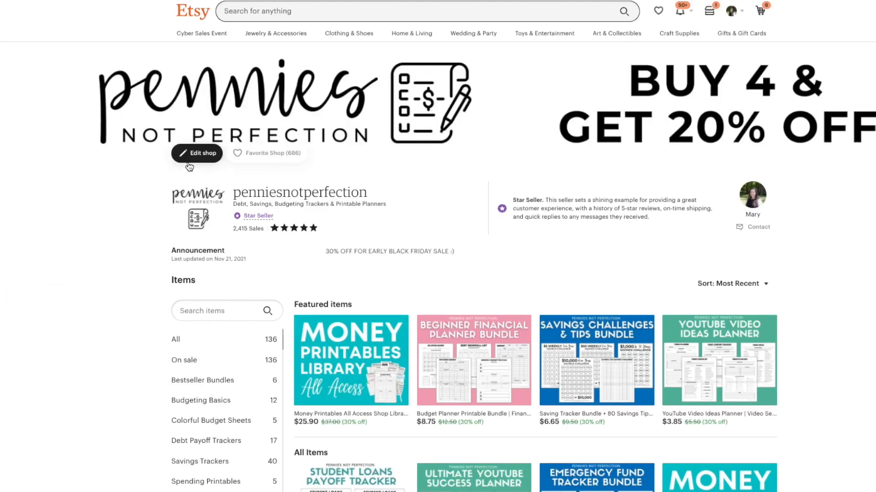